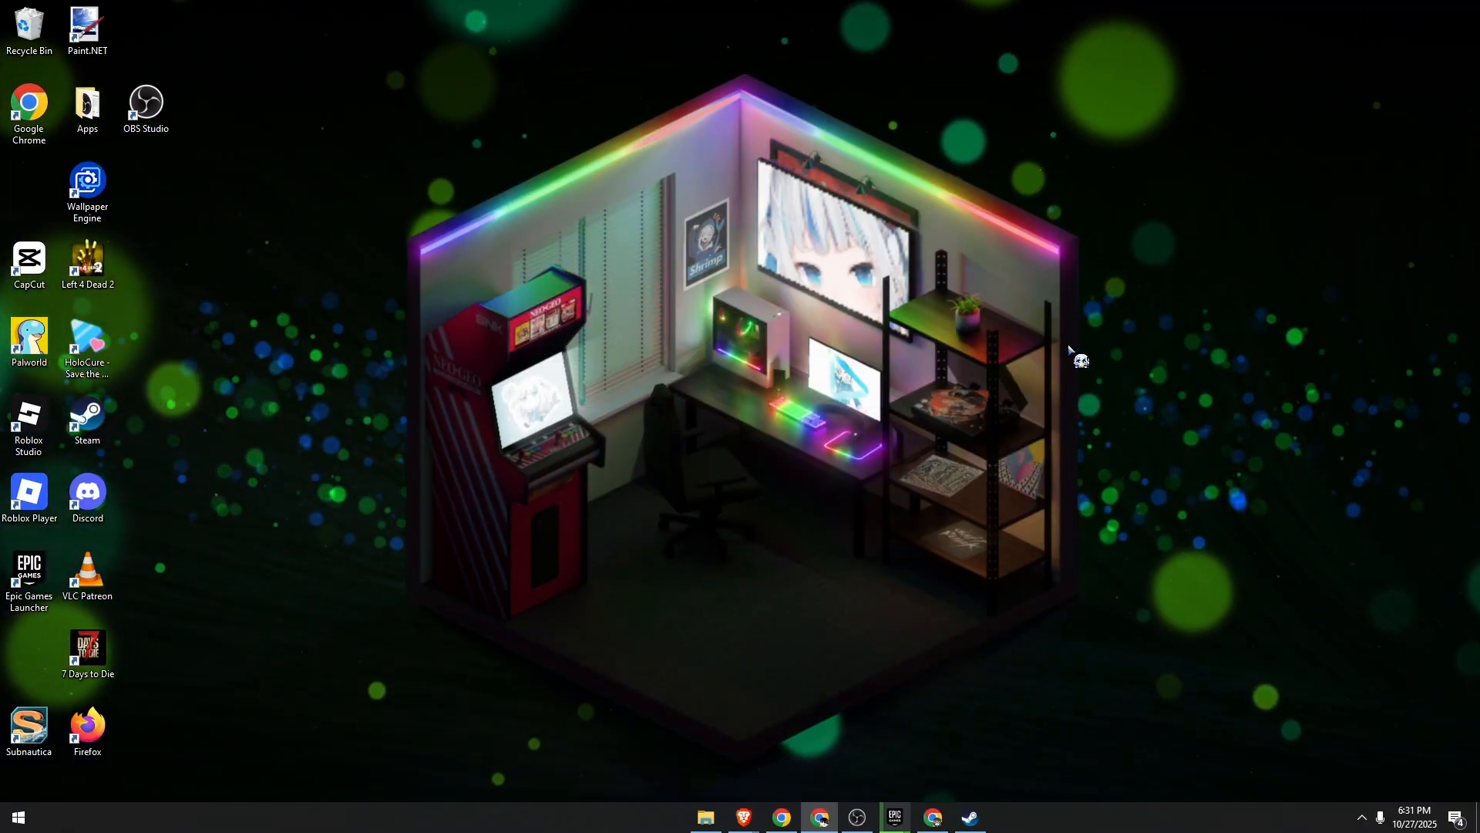
pyautogui.moveTo(988, 290)
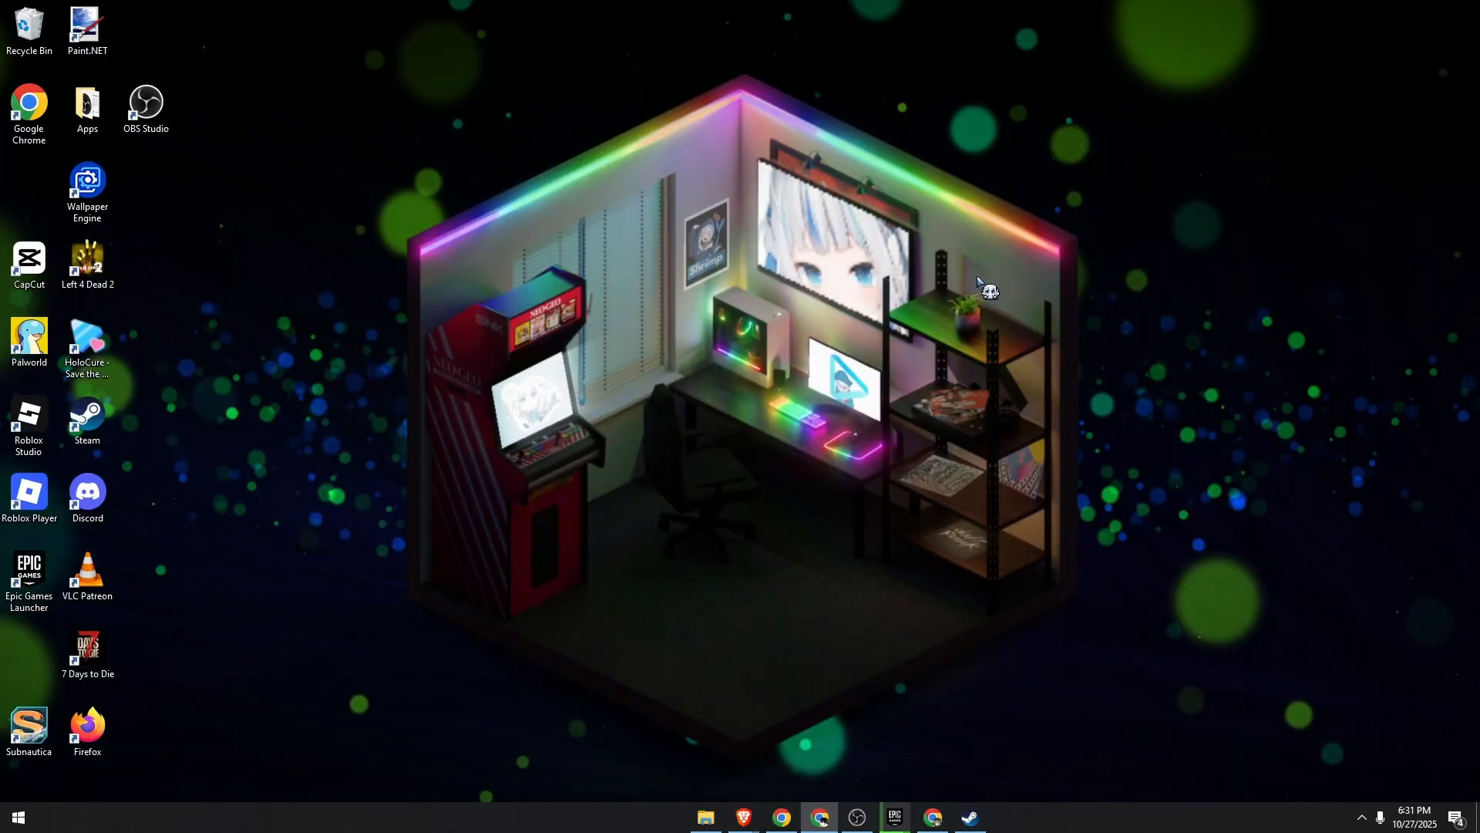
# Right-click Antimalware Core Service, dismiss its menu, and scroll the background processes for Easy Anti-Cheat.
pyautogui.click(1363, 816)
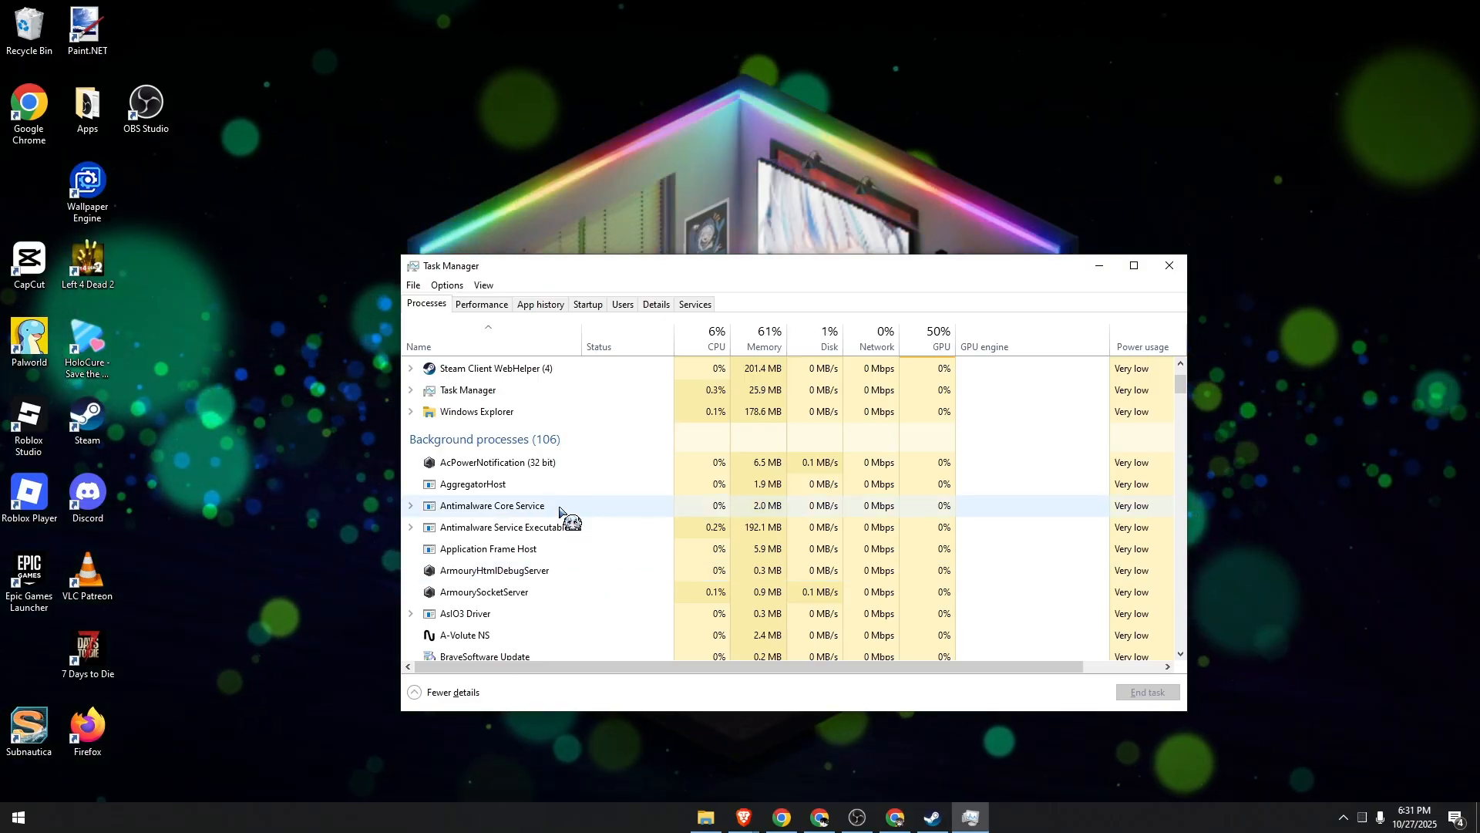
pyautogui.rightClick(491, 505)
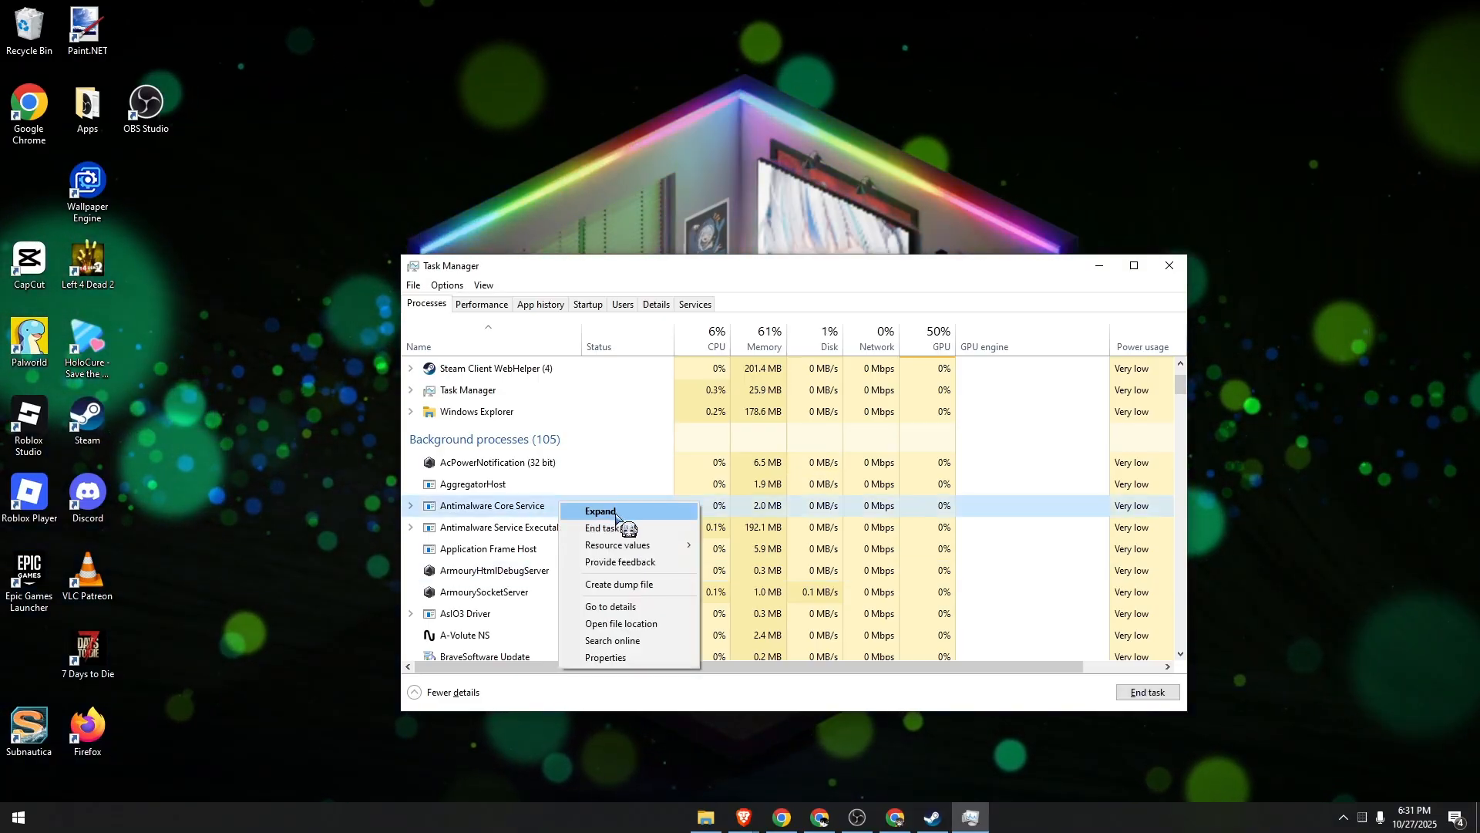
pyautogui.click(491, 492)
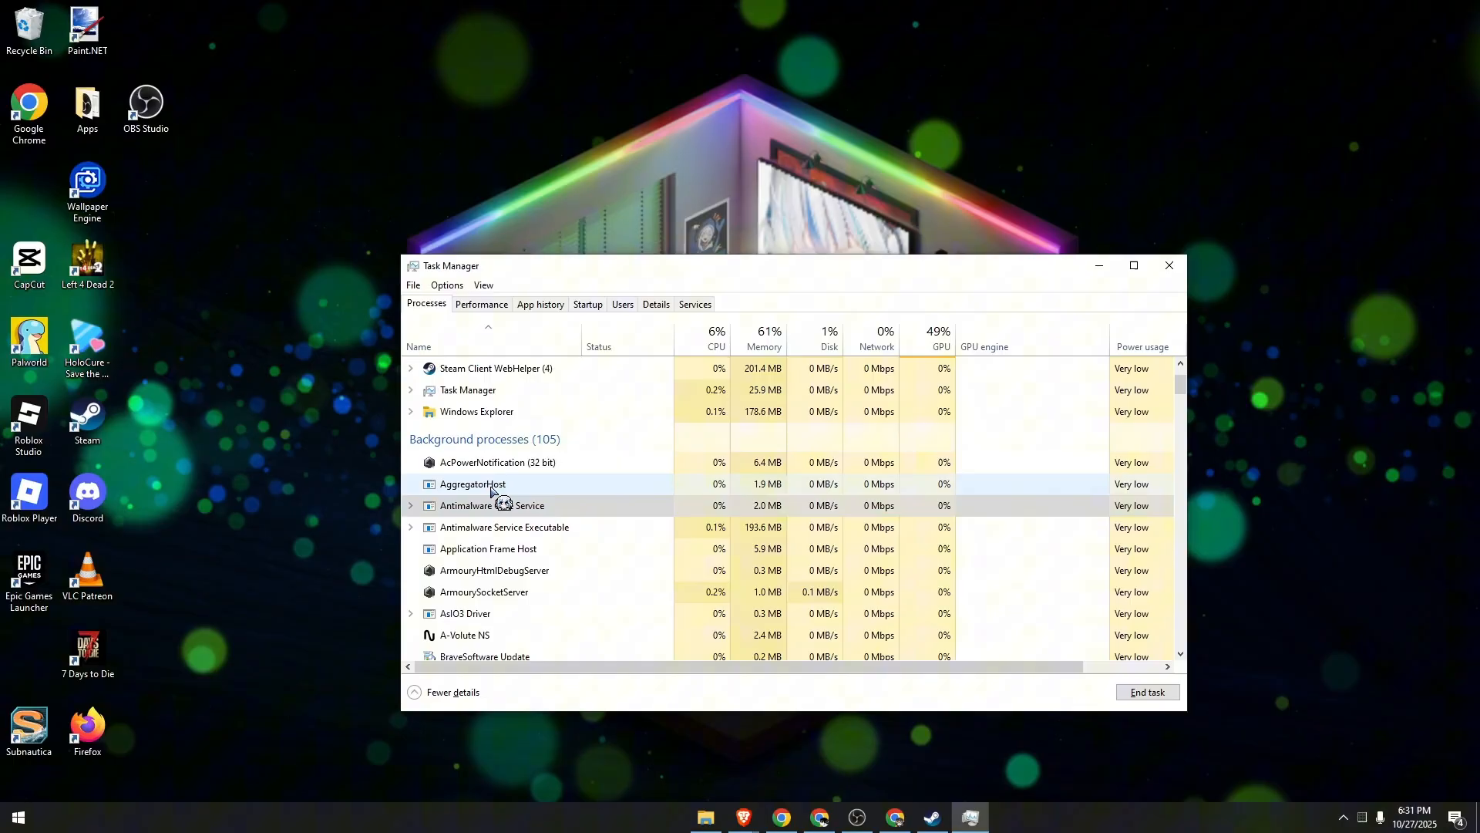
pyautogui.scroll(-3)
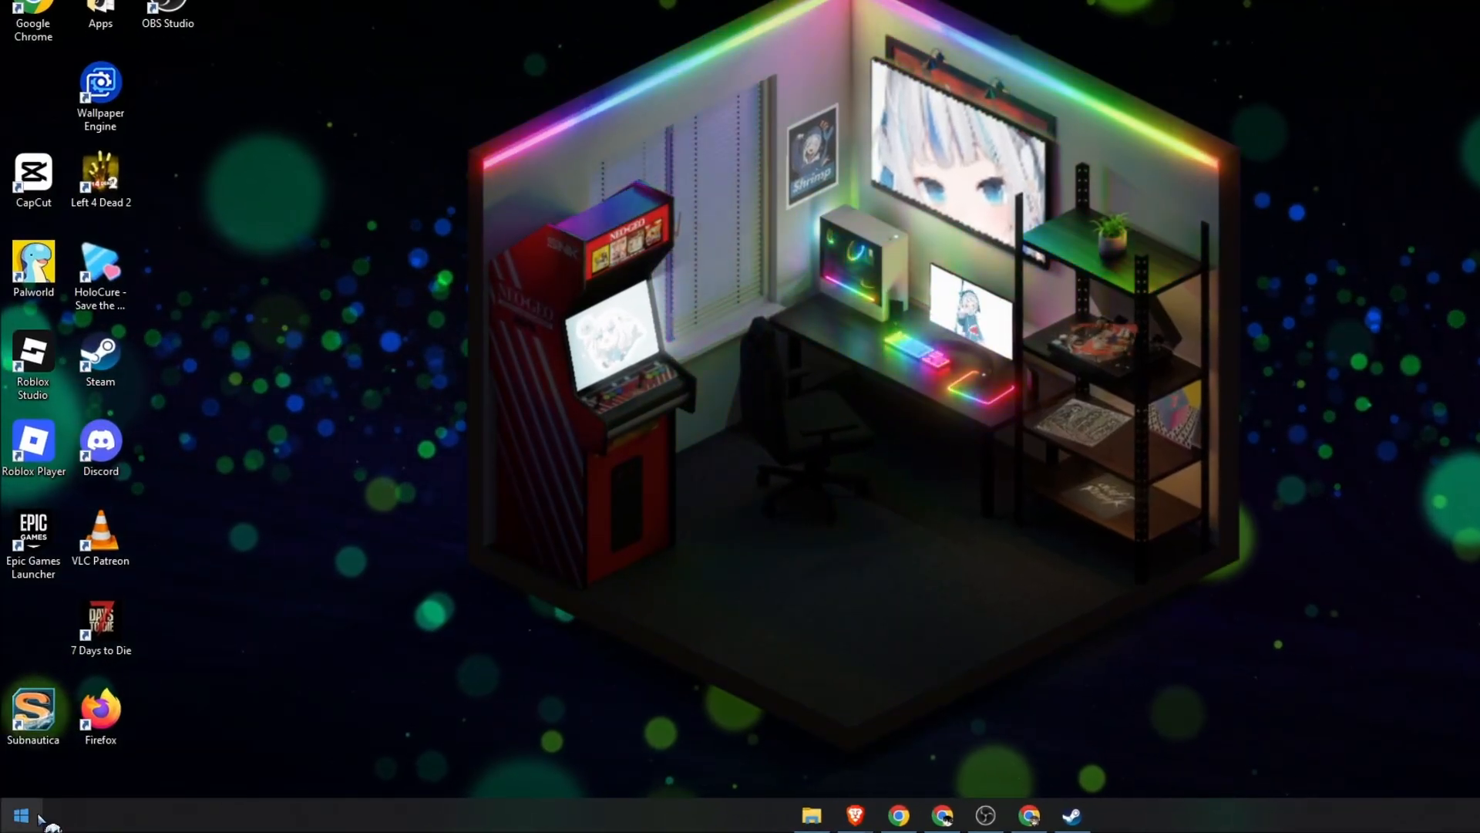
# Launch File Explorer from the Start menu, opening on This PC.
pyautogui.click(18, 814)
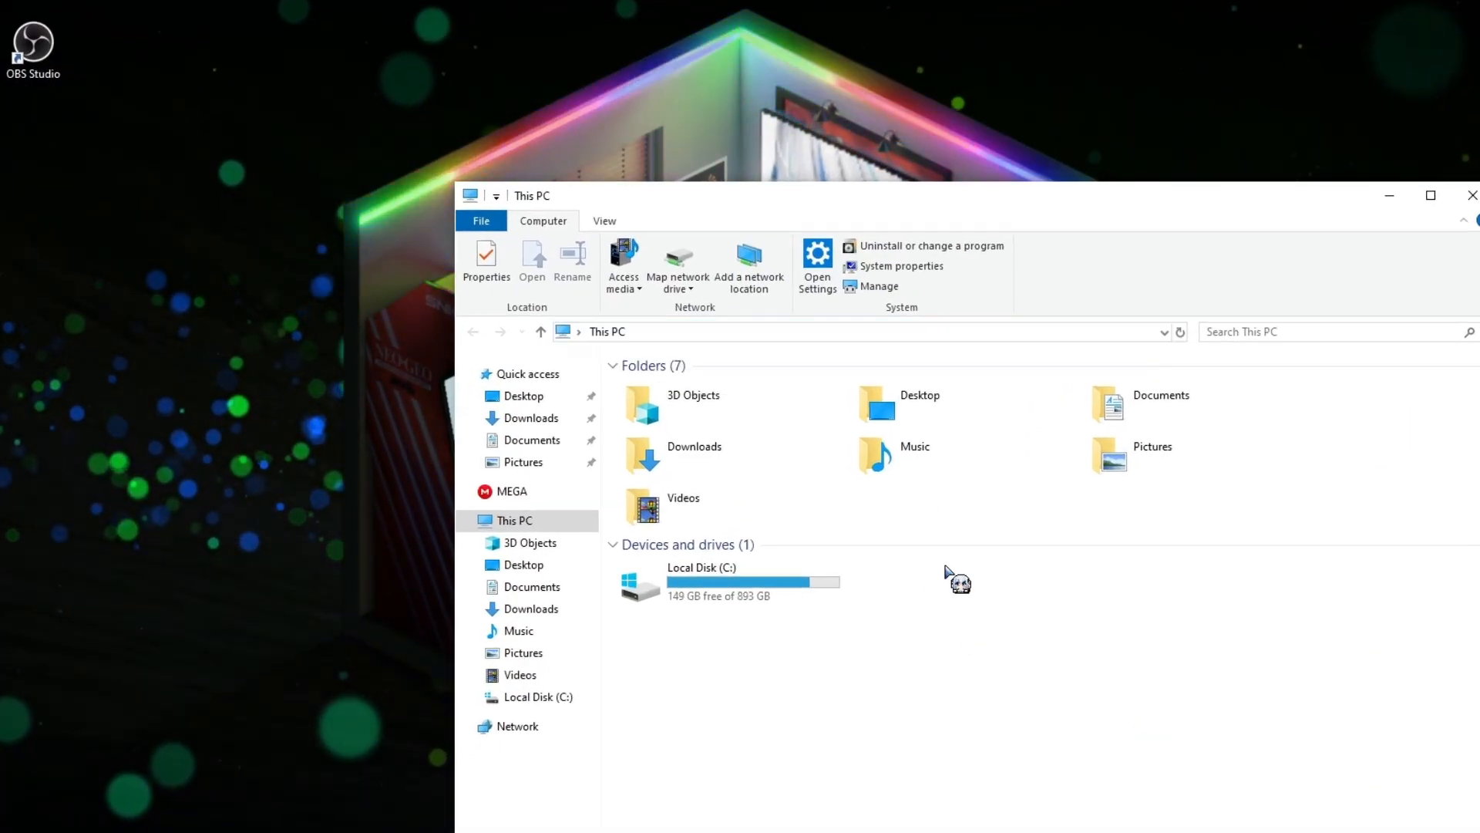
# Enter the path 'c:\Program Files (x86)\EasyAntiCheat' in the address bar to reach EasyAntiCheat_EOS.
pyautogui.write('c:\\Program Files (x86)\\EasyAntiCheat')
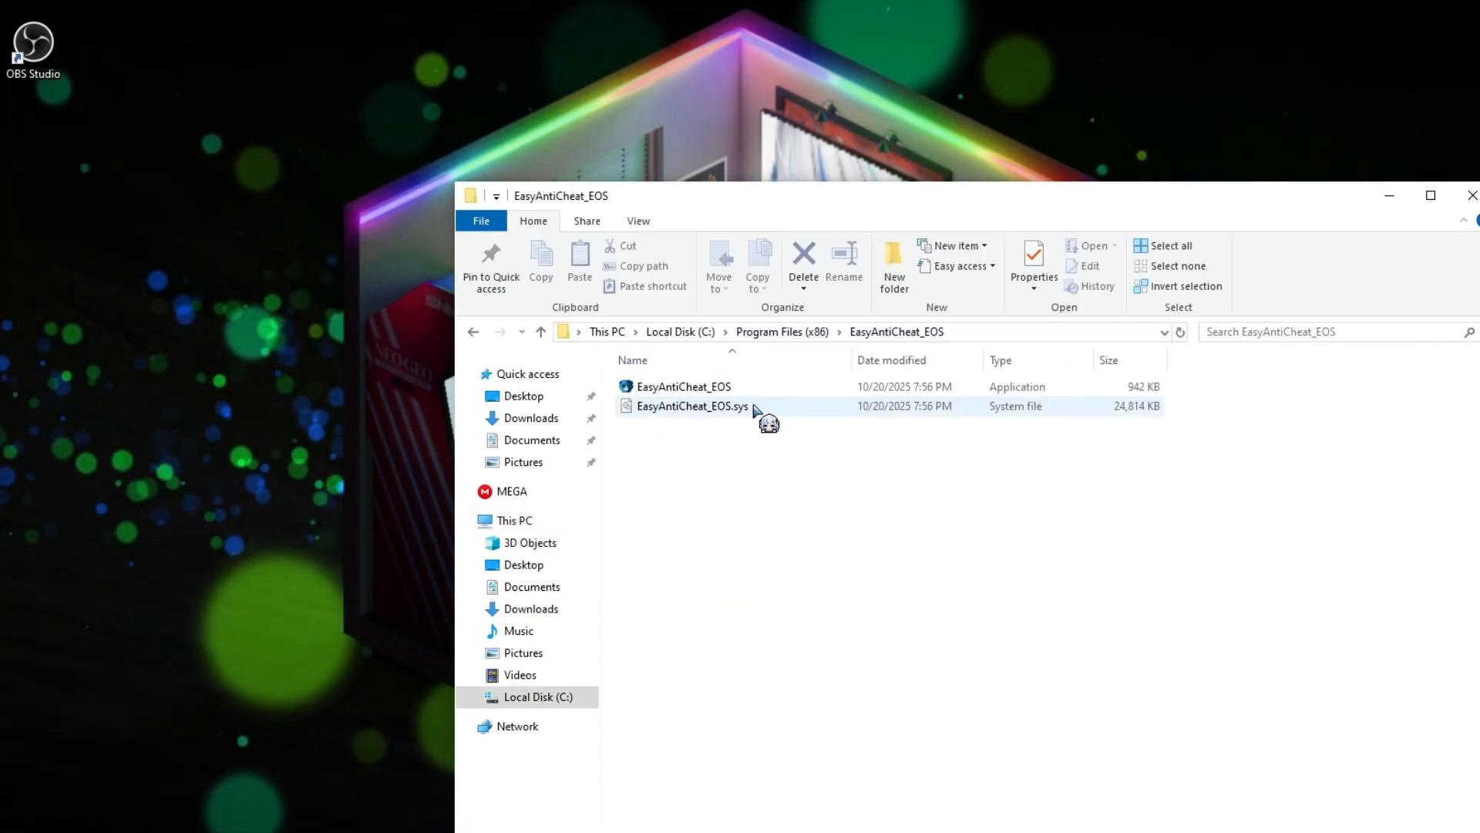
# Select EasyAntiCheat_EOS.sys and show its options menu with Delete.
pyautogui.click(746, 500)
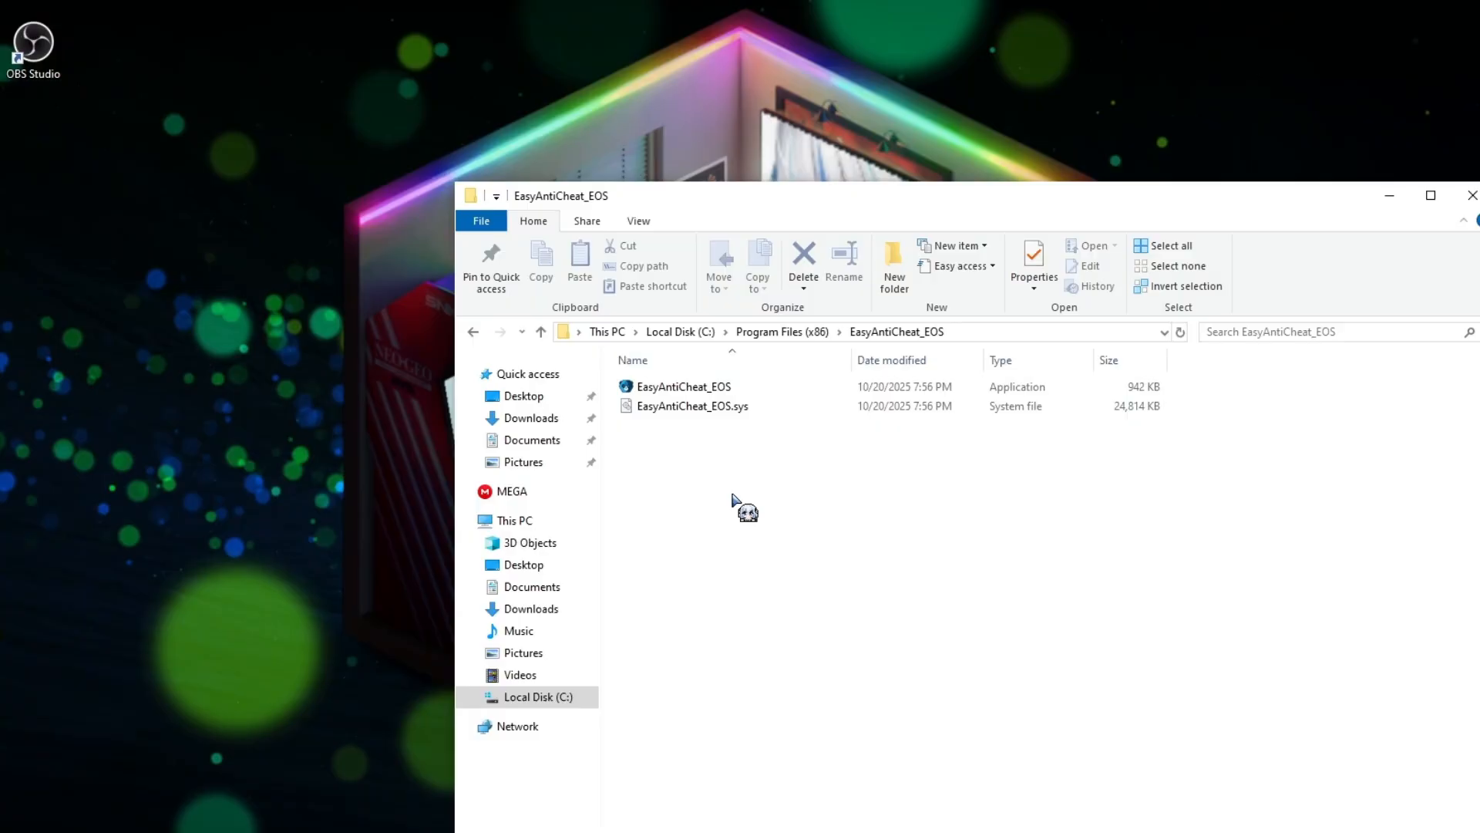
pyautogui.click(692, 406)
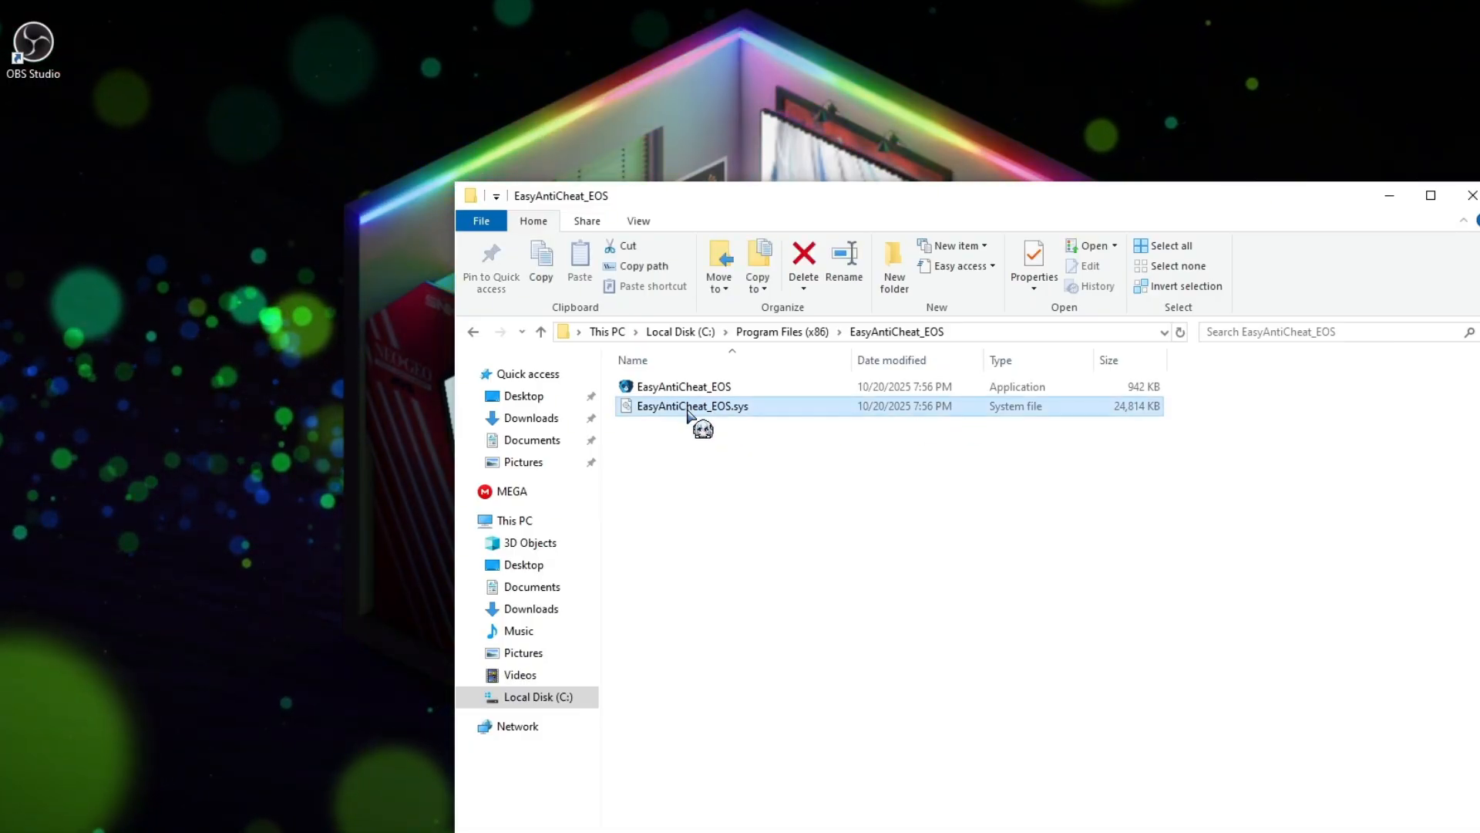
pyautogui.rightClick(692, 406)
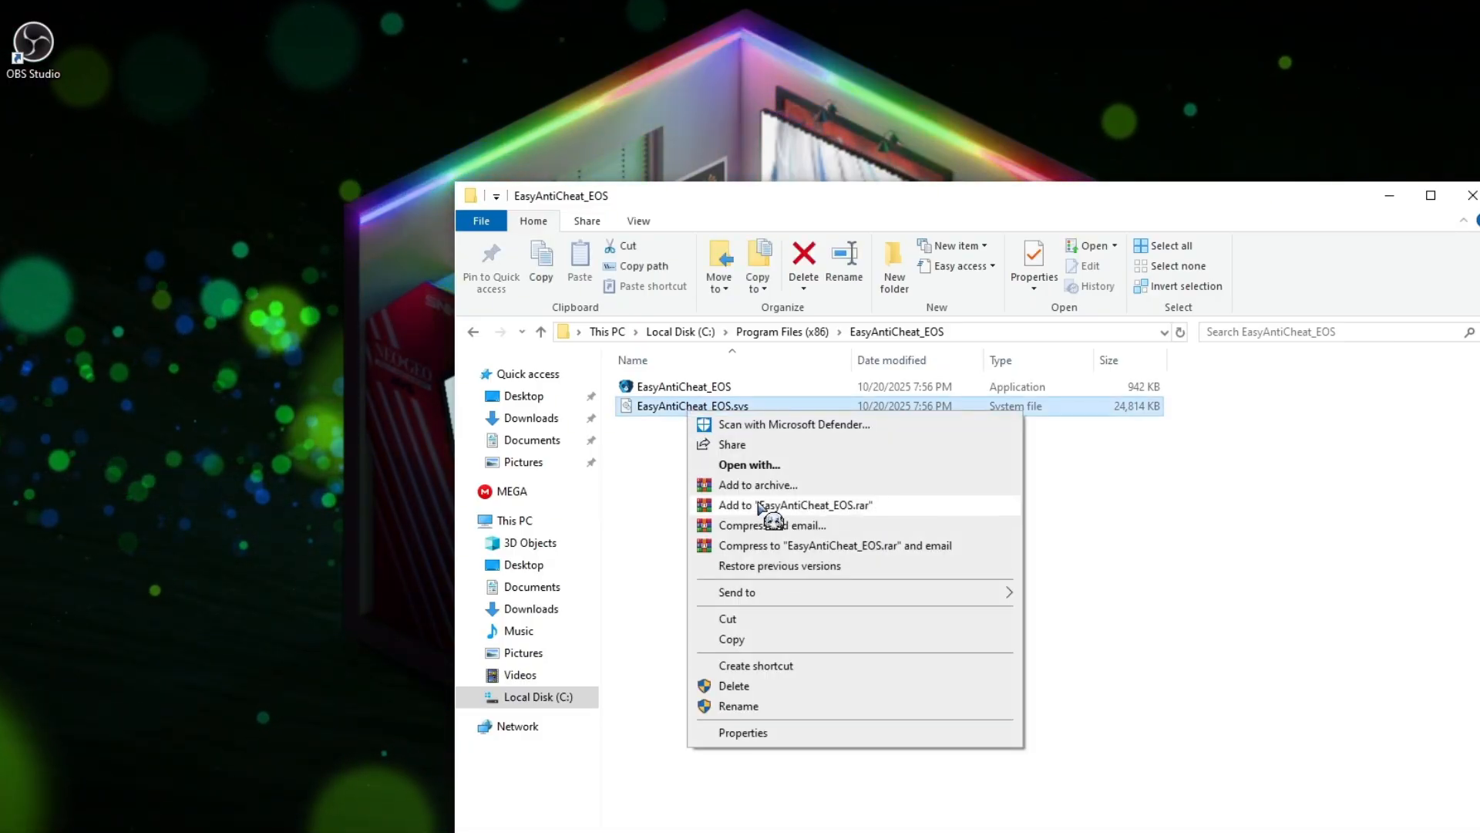